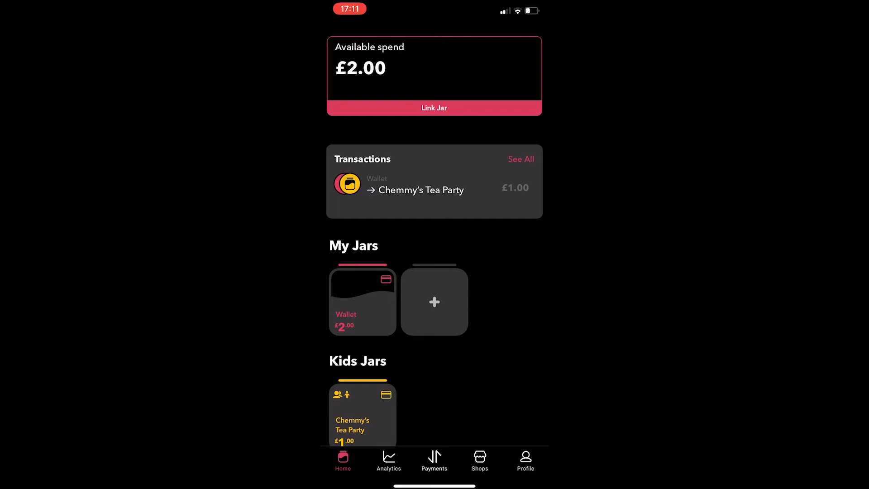
Go from the Home overview to the free Pocket Money Kids Card offer page
left_click(362, 413)
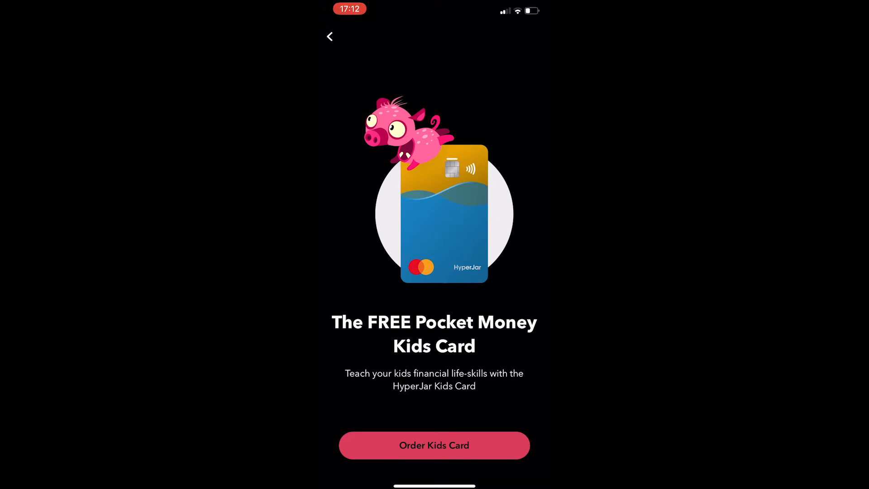
Begin the kids card order and confirm the child's name to reach card customisation
left_click(433, 446)
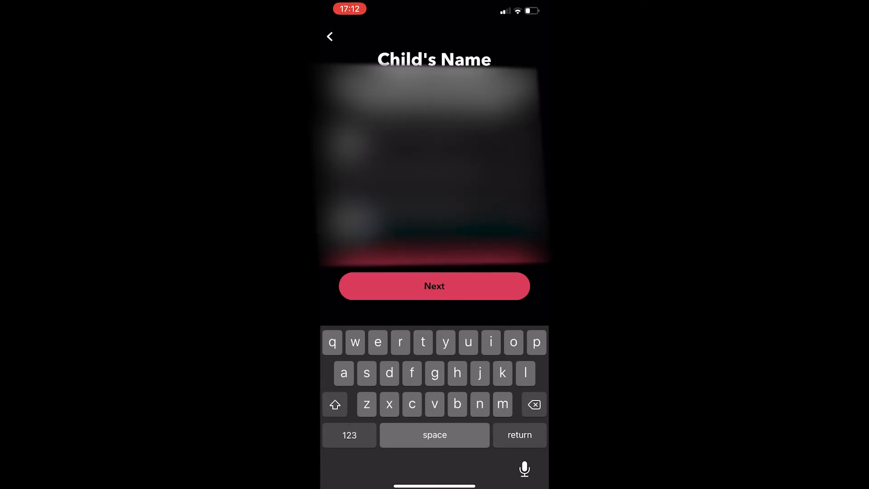
left_click(433, 286)
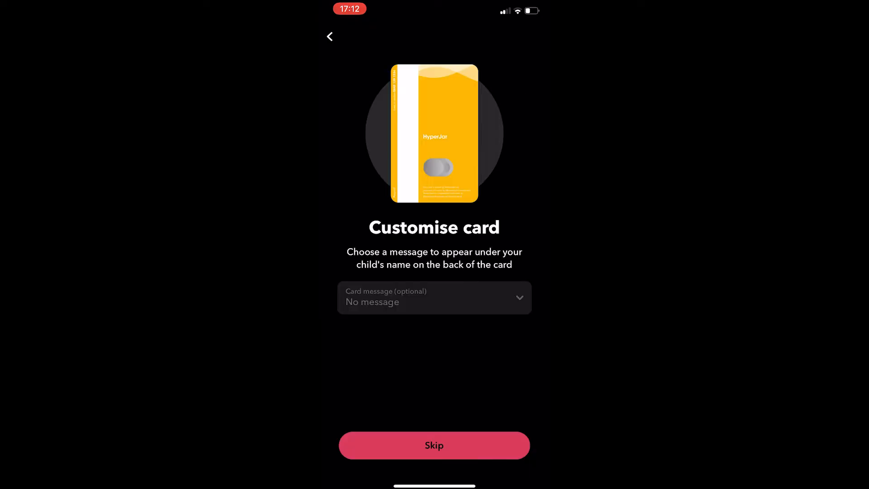
Pick a message for the back of the card from the Card message list
left_click(434, 297)
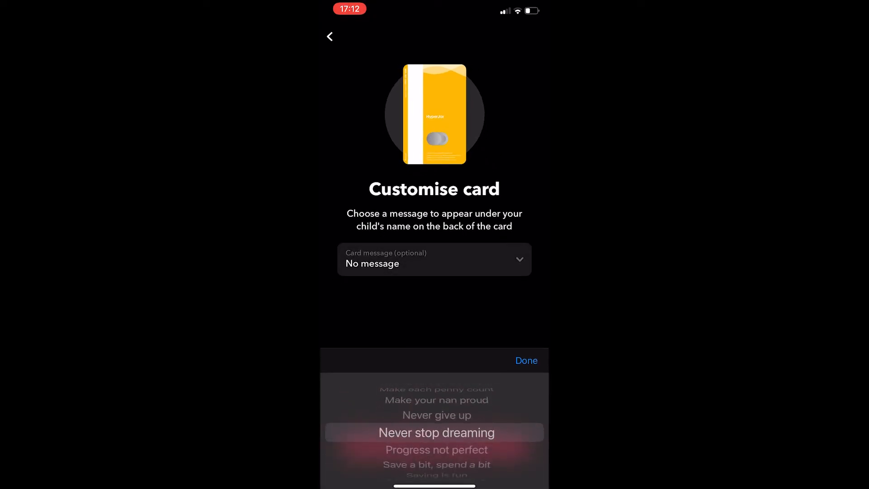
scroll("down", 3)
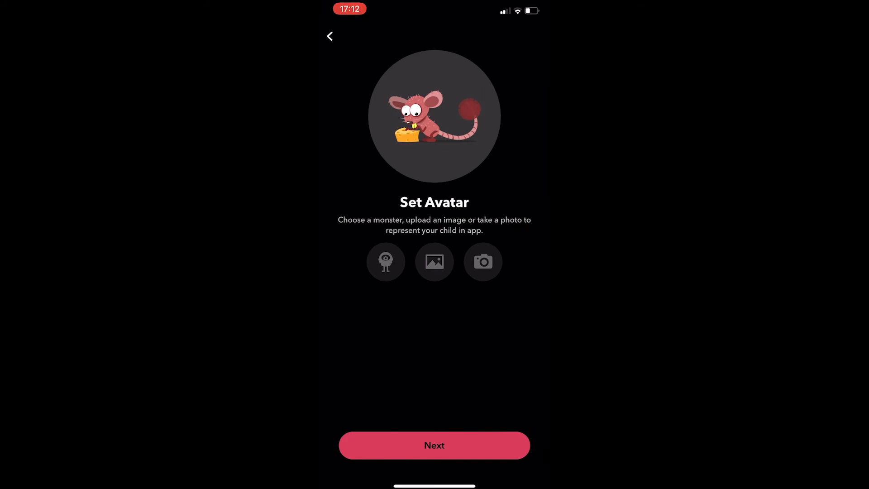
Choose the monster avatar for the child and continue to Create their Main Jar
left_click(385, 261)
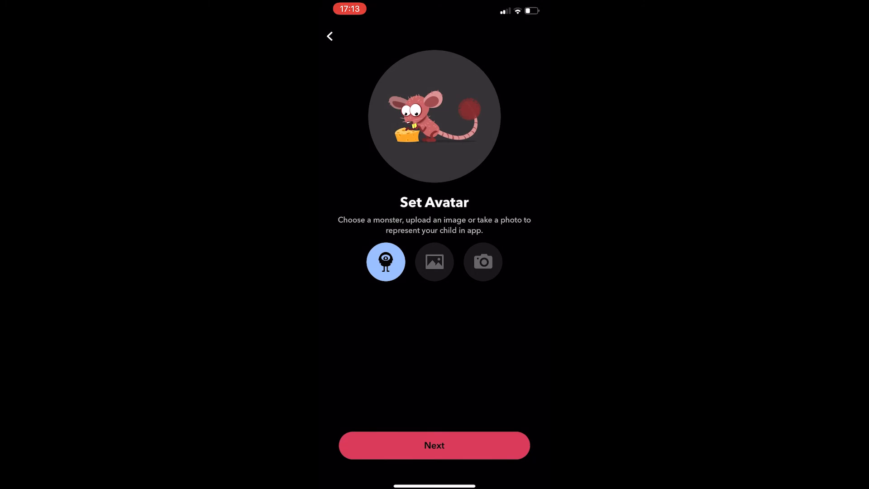
left_click(434, 445)
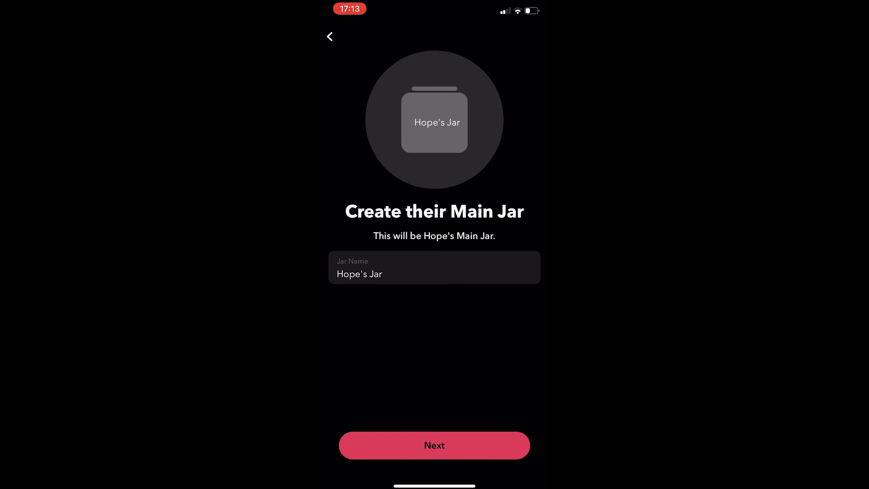
Keep the jar name 'Hope's Jar', colour it orange, and agree to the Terms & Conditions
left_click(434, 445)
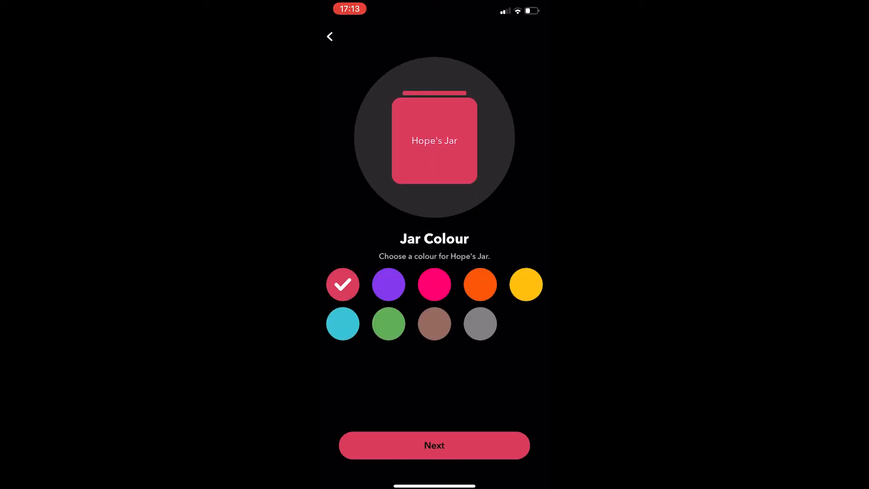
left_click(480, 283)
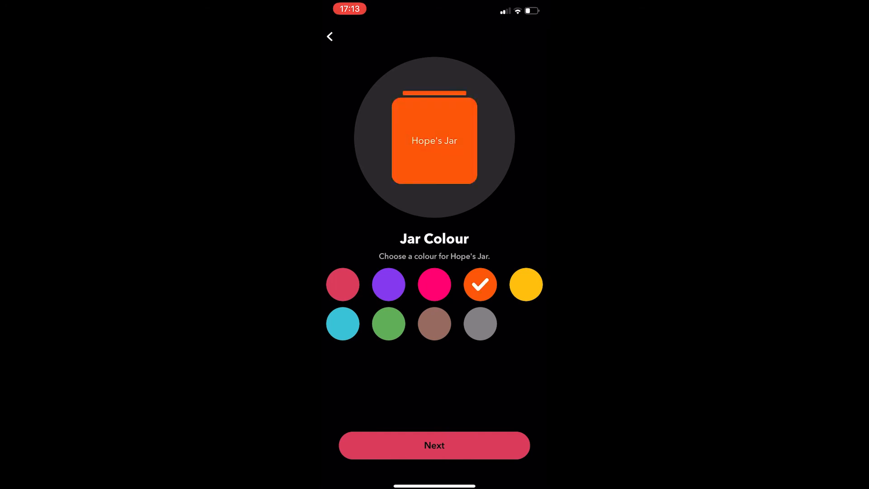
left_click(433, 445)
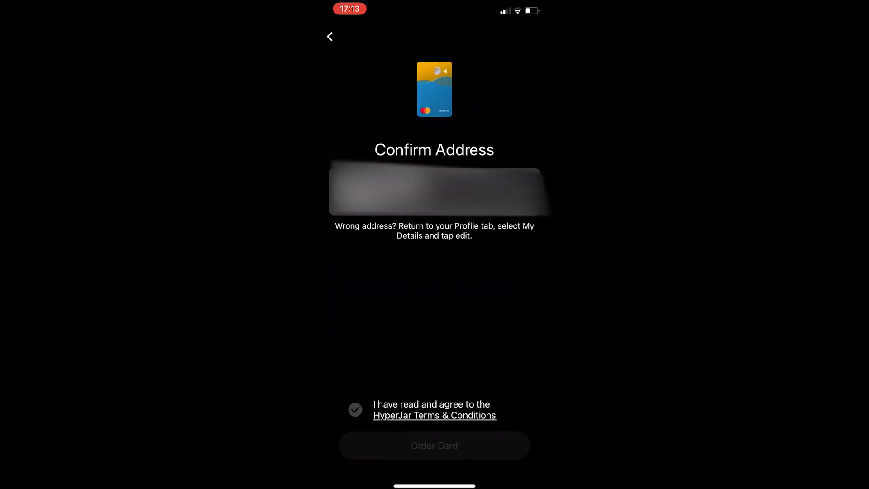
left_click(355, 409)
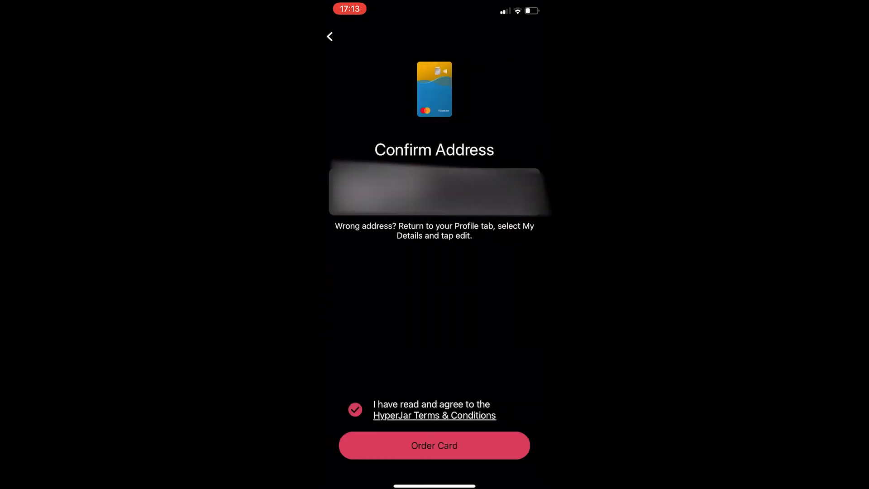